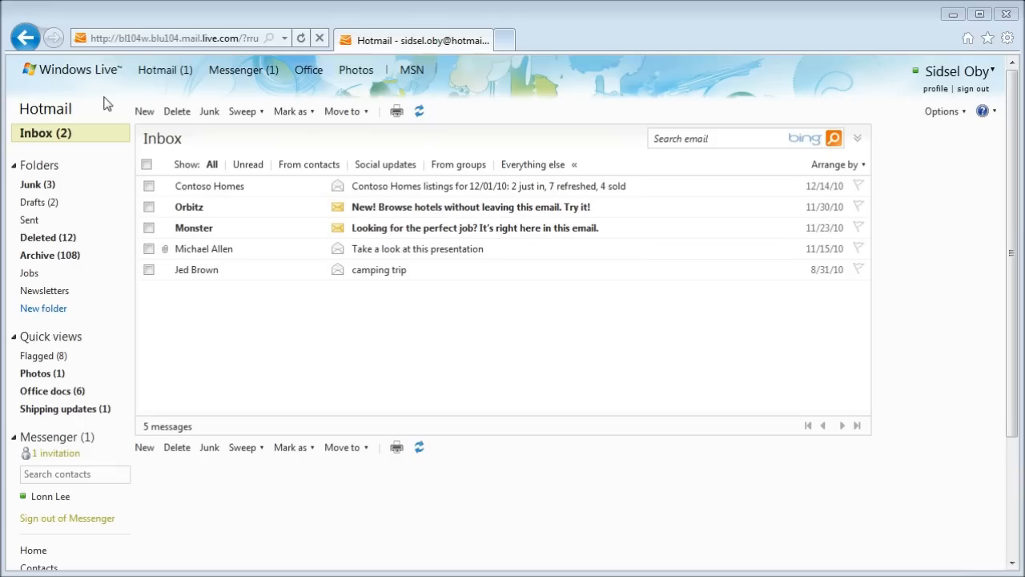
mouse_move(167, 100)
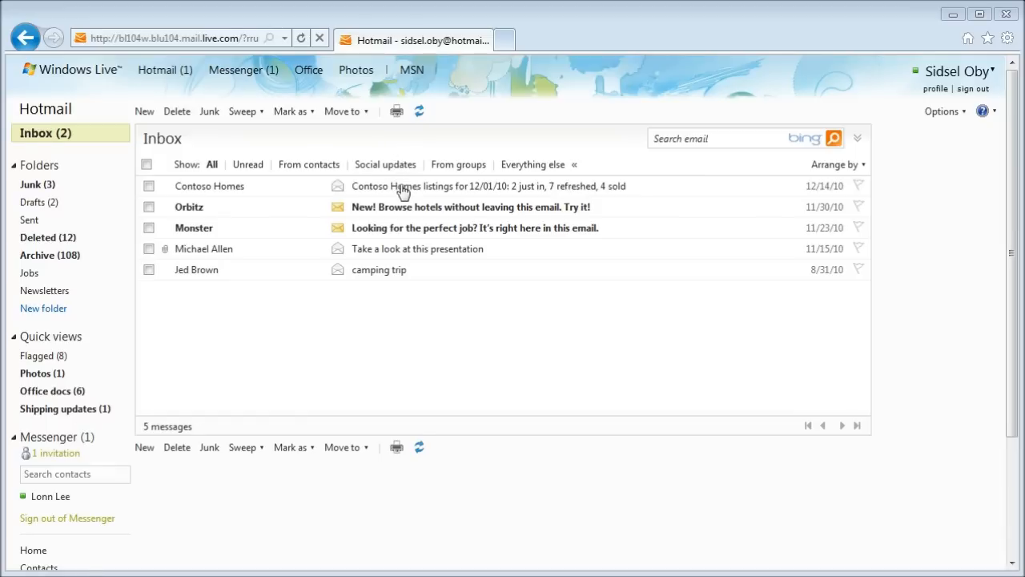
mouse_move(405, 190)
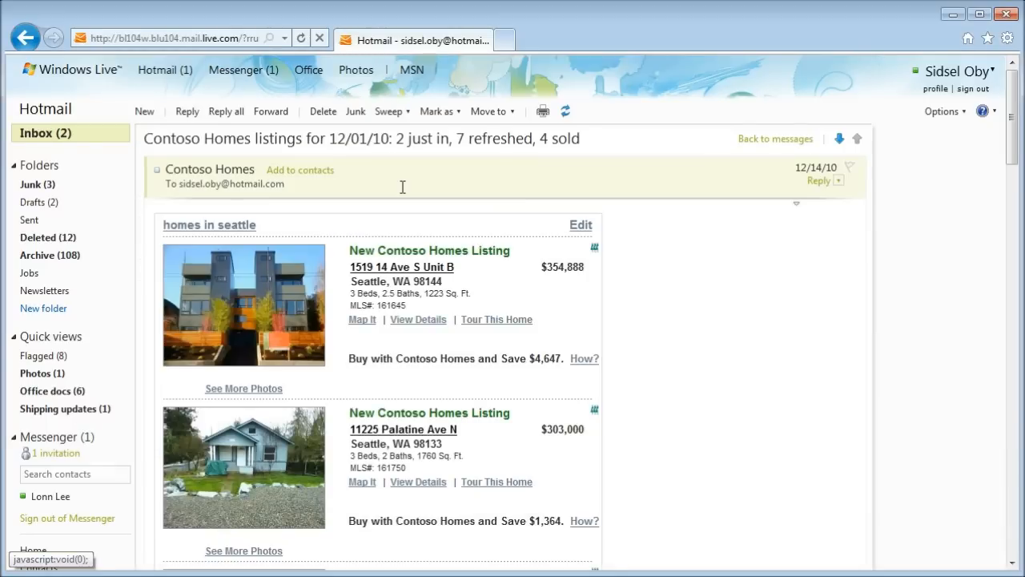
mouse_move(333, 265)
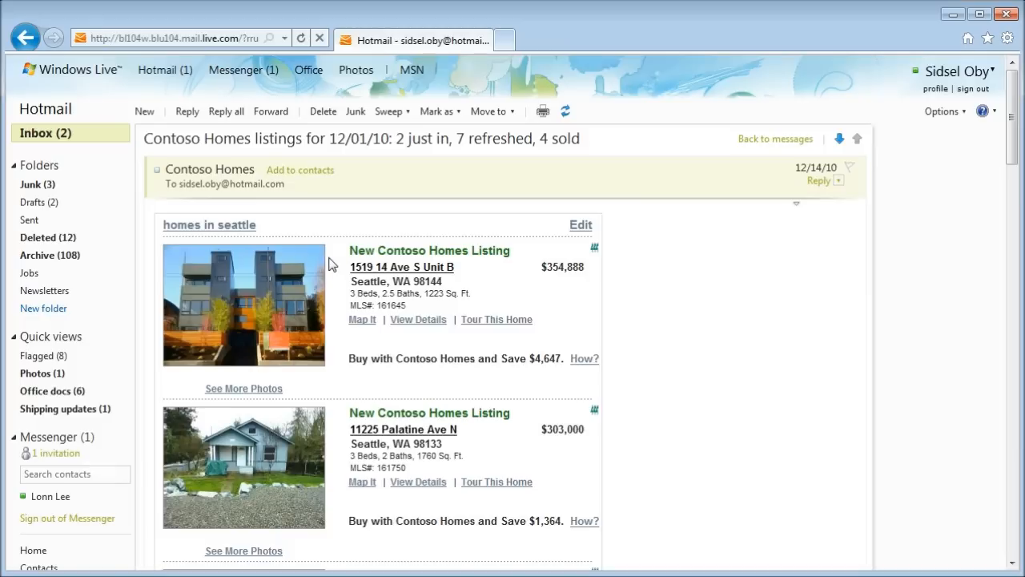
mouse_move(405, 341)
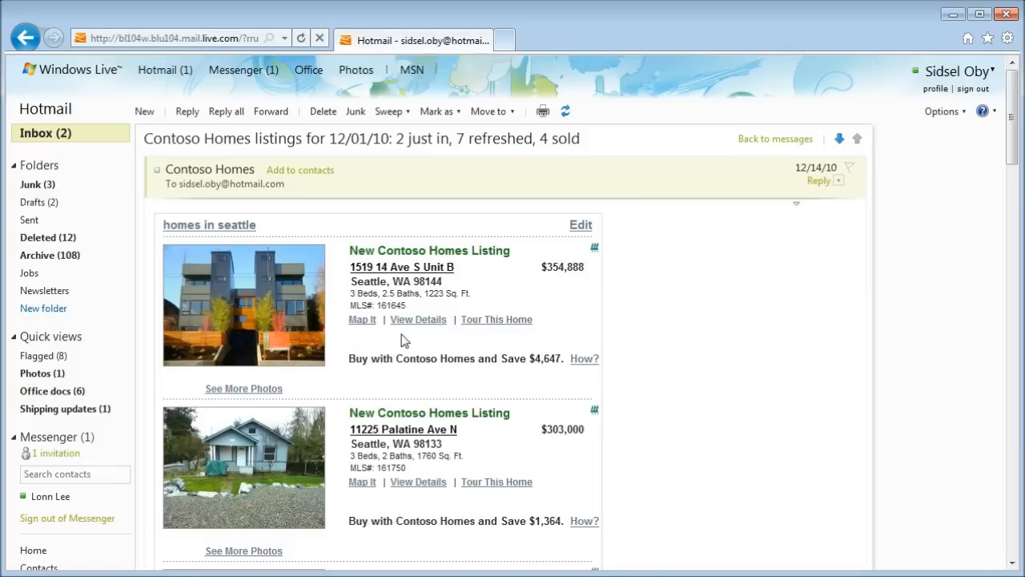
mouse_move(336, 245)
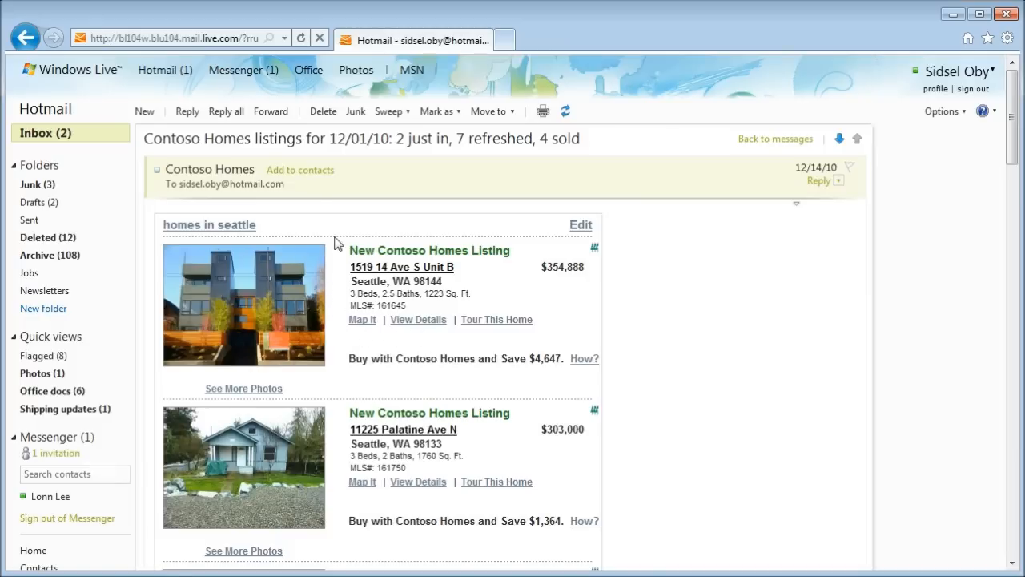
mouse_move(46, 133)
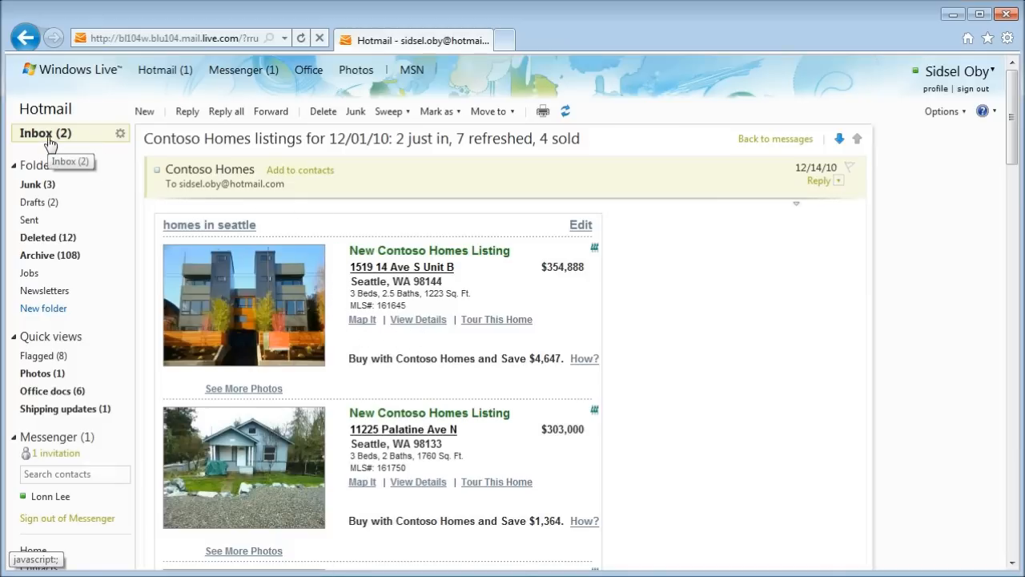
Step: Go back to the inbox and open the Orbitz hotel-browsing email
left_click(36, 133)
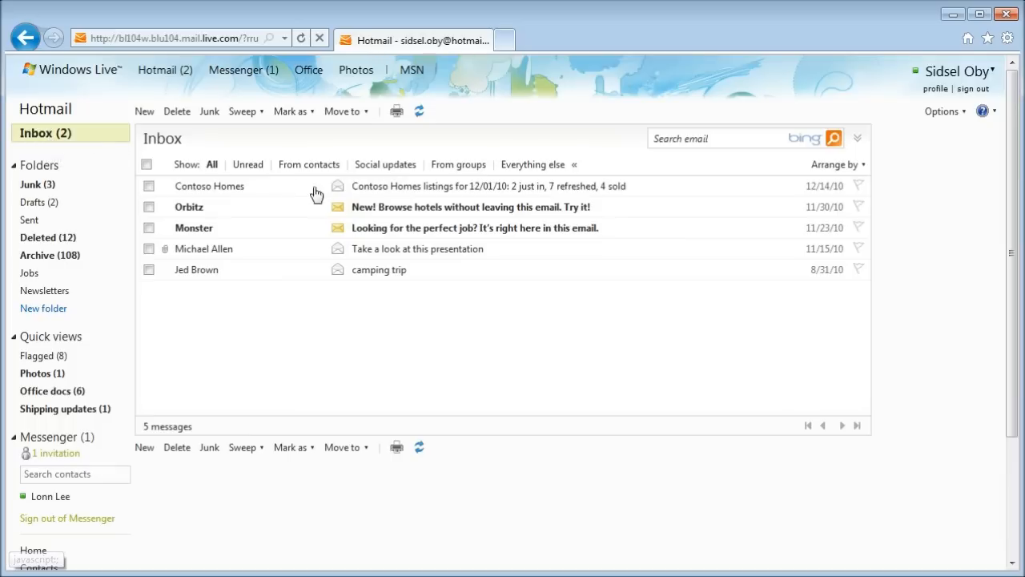
mouse_move(392, 212)
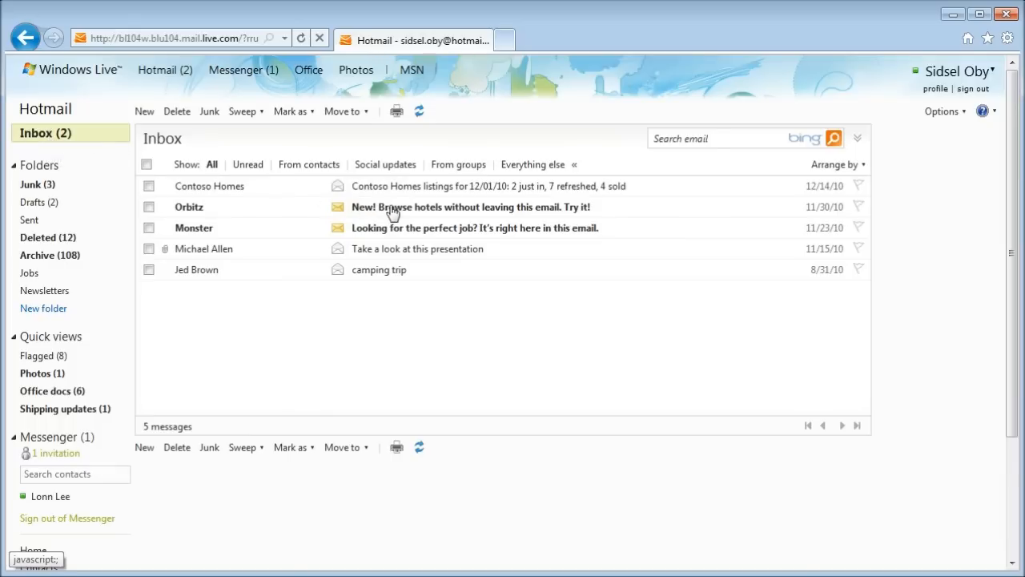
left_click(471, 207)
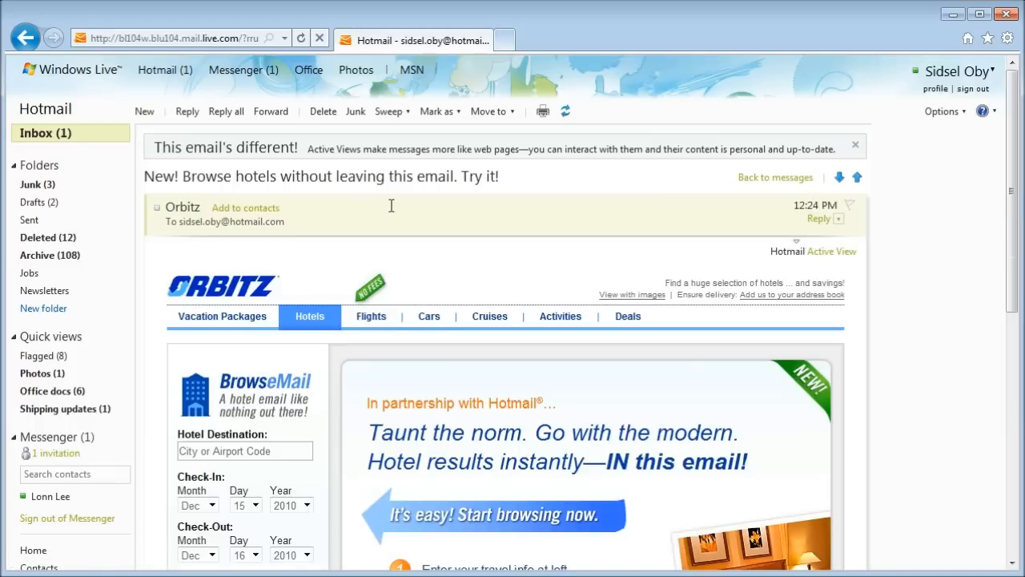
Step: Search Orbitz hotels in Los Angeles for two rooms of two guests and load results
scroll("down", 3)
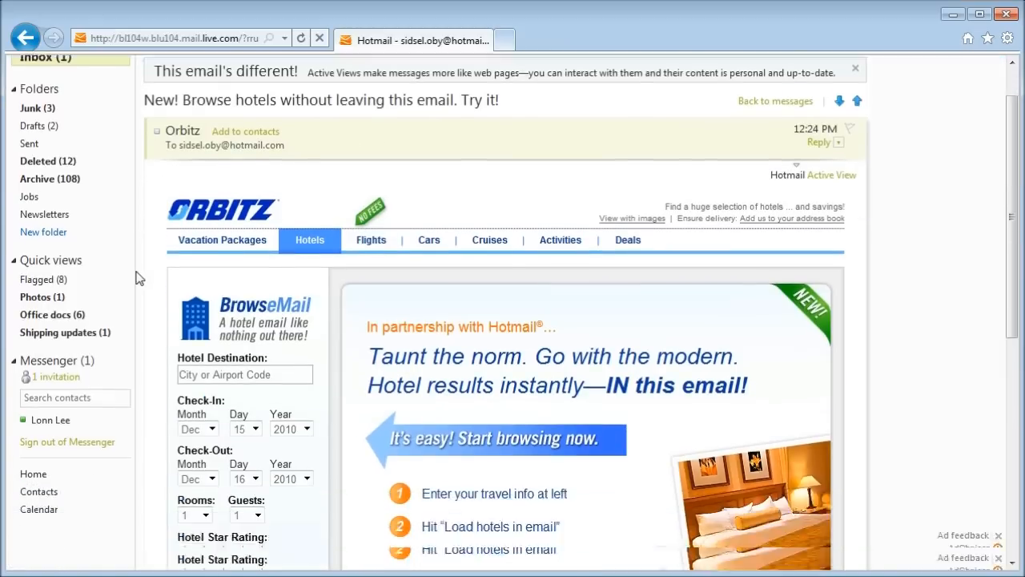
scroll("down", 3)
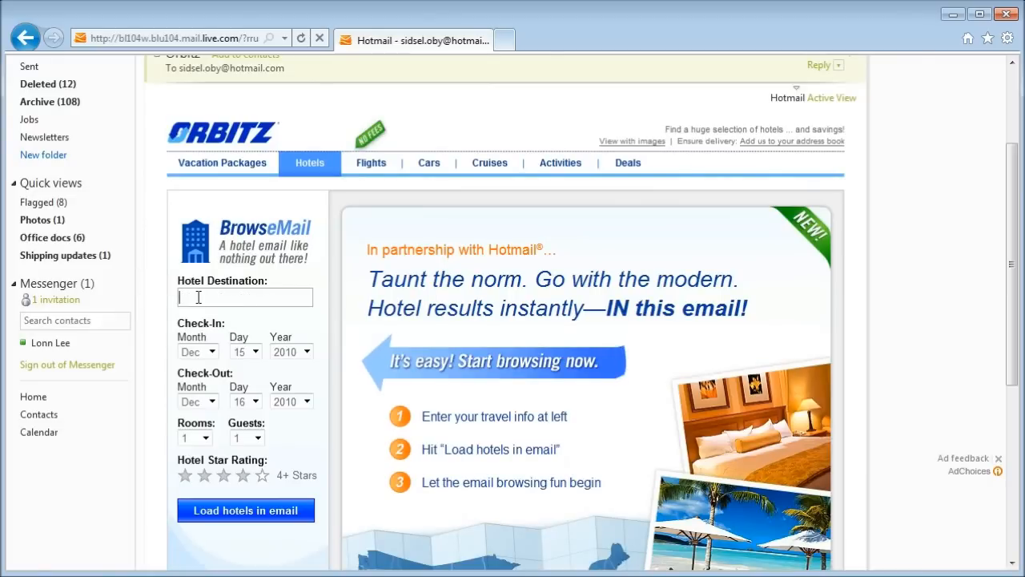
type("Los Angeles")
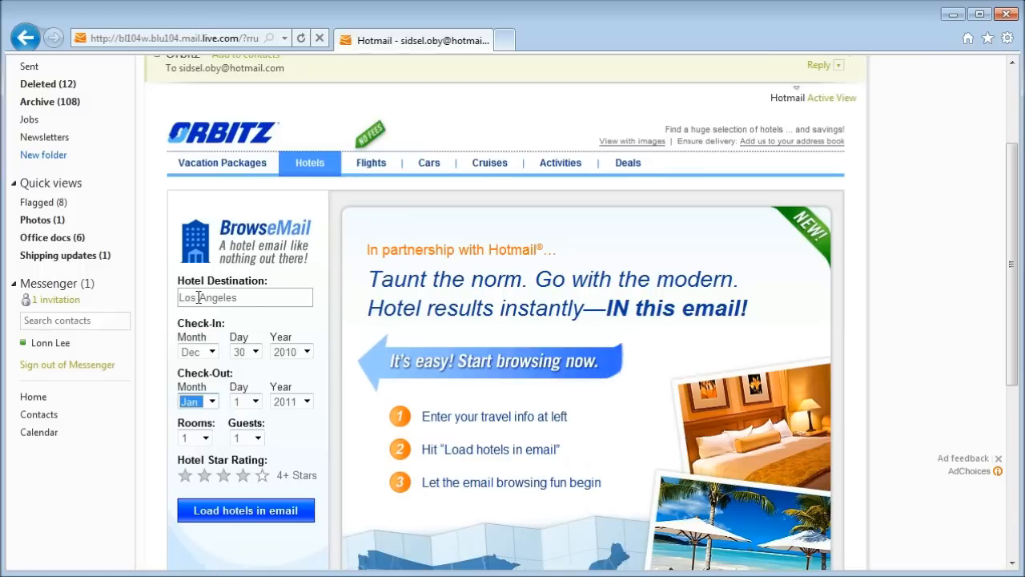
left_click(191, 437)
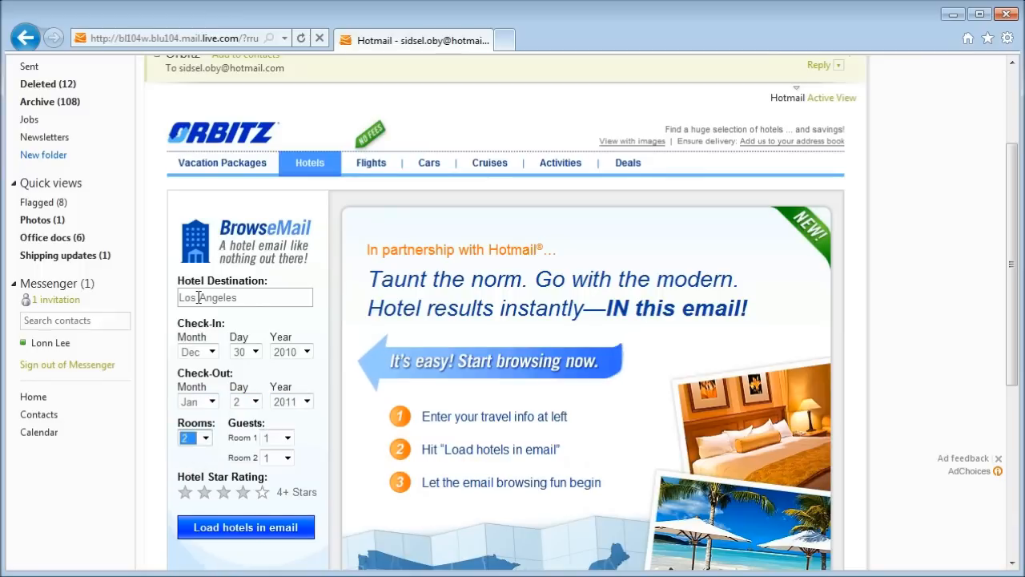
left_click(276, 457)
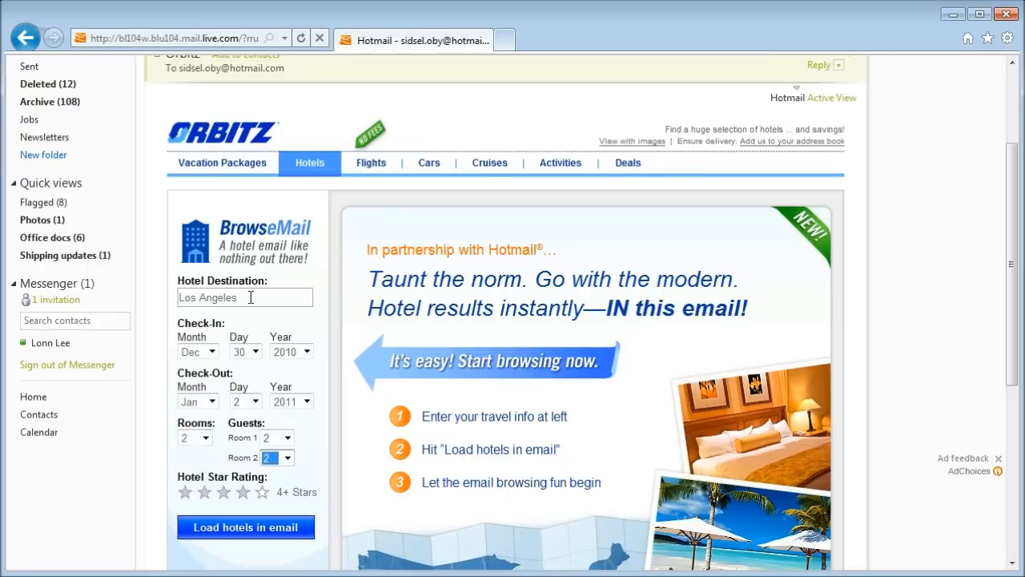
scroll("down", 3)
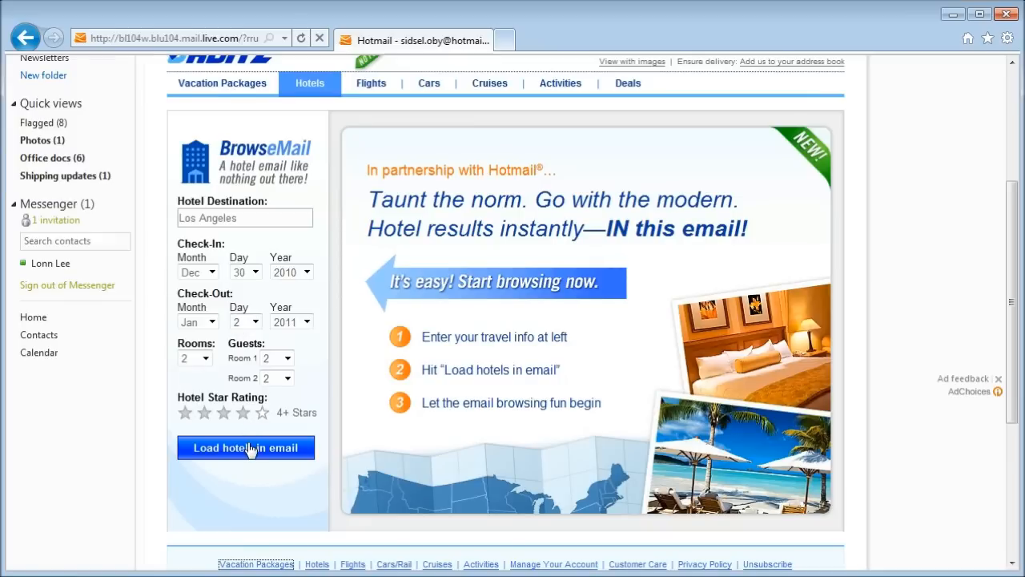
left_click(246, 447)
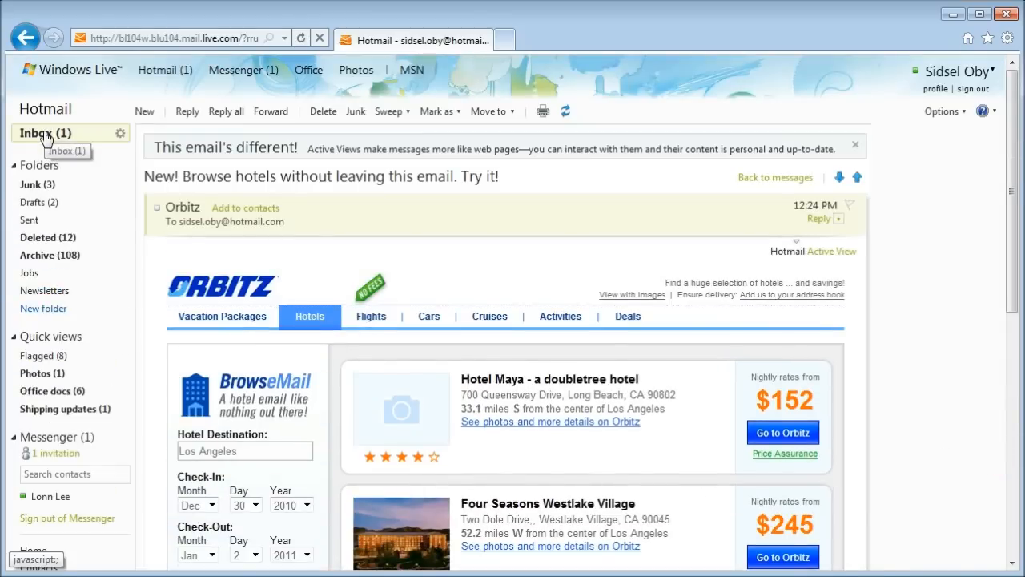
Step: Return to the inbox and open the Monster job search email
left_click(38, 133)
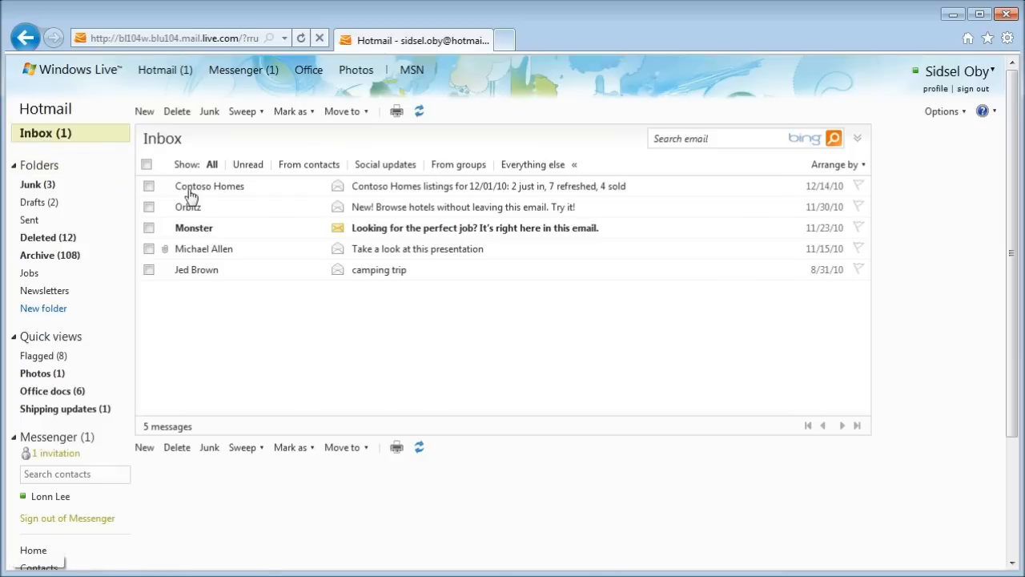
mouse_move(383, 232)
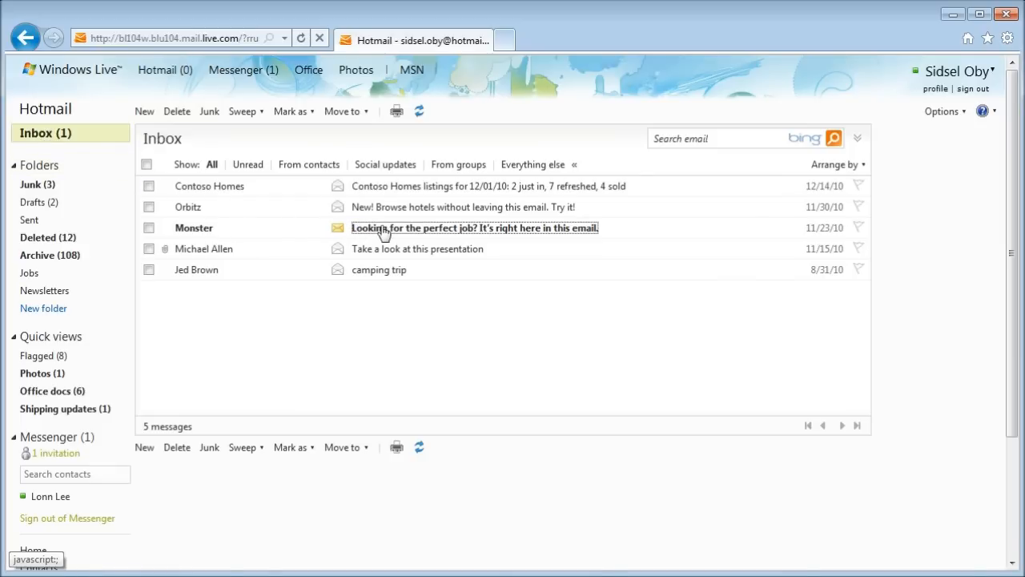
left_click(474, 227)
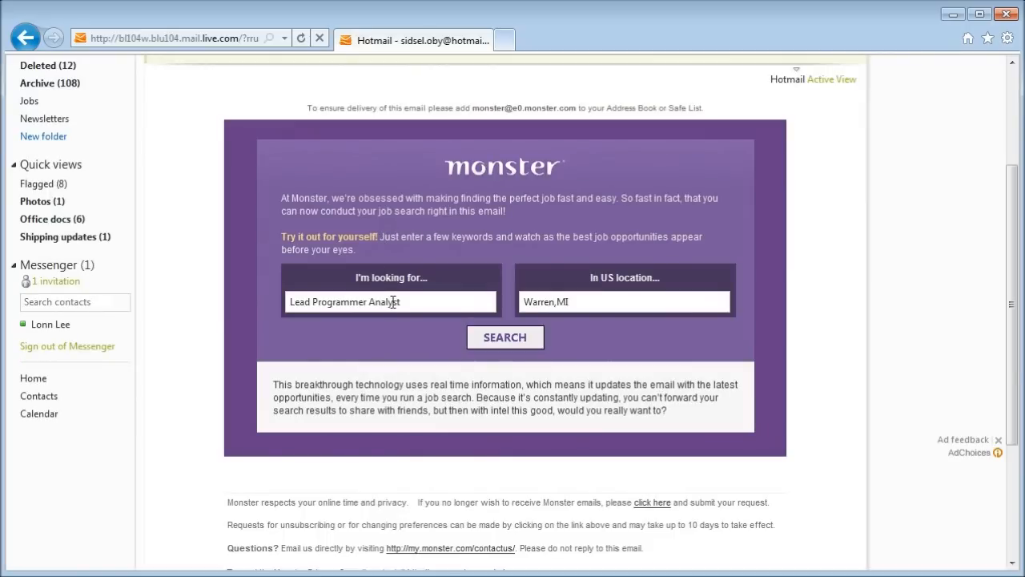
Step: Search Monster for Account Manager jobs in Chicago inside the email
type("Account Manager")
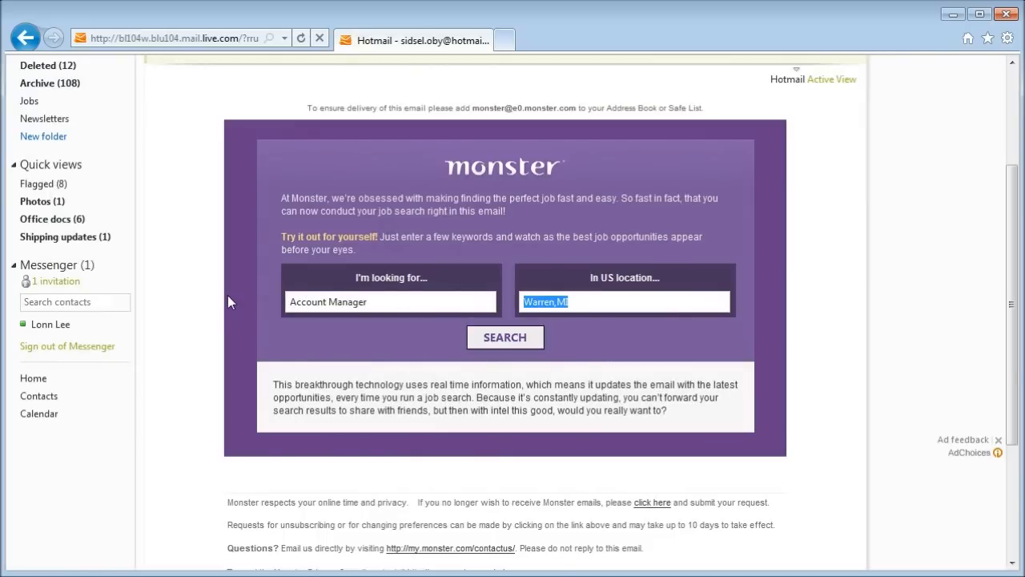
type("Chicago")
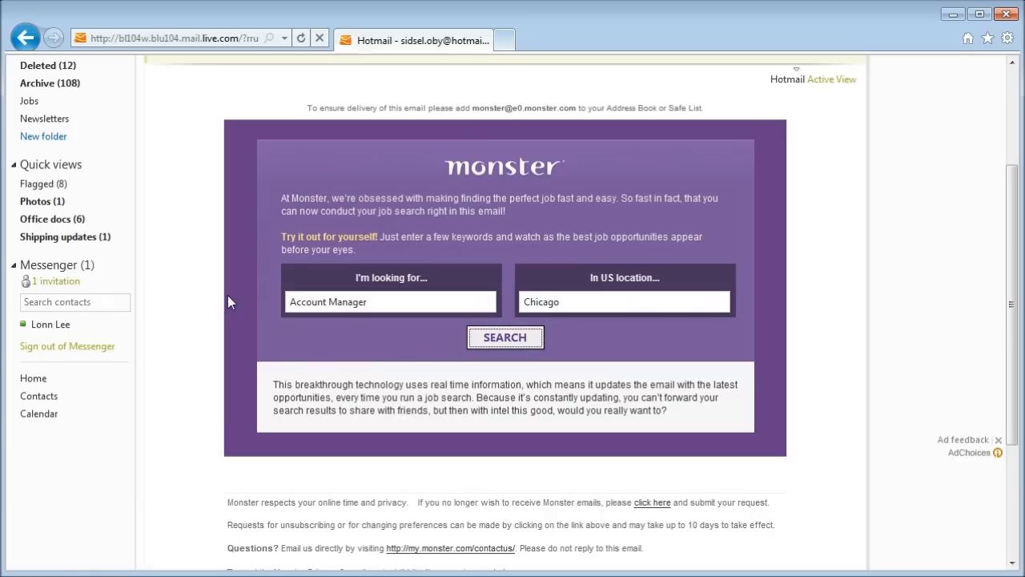
left_click(504, 338)
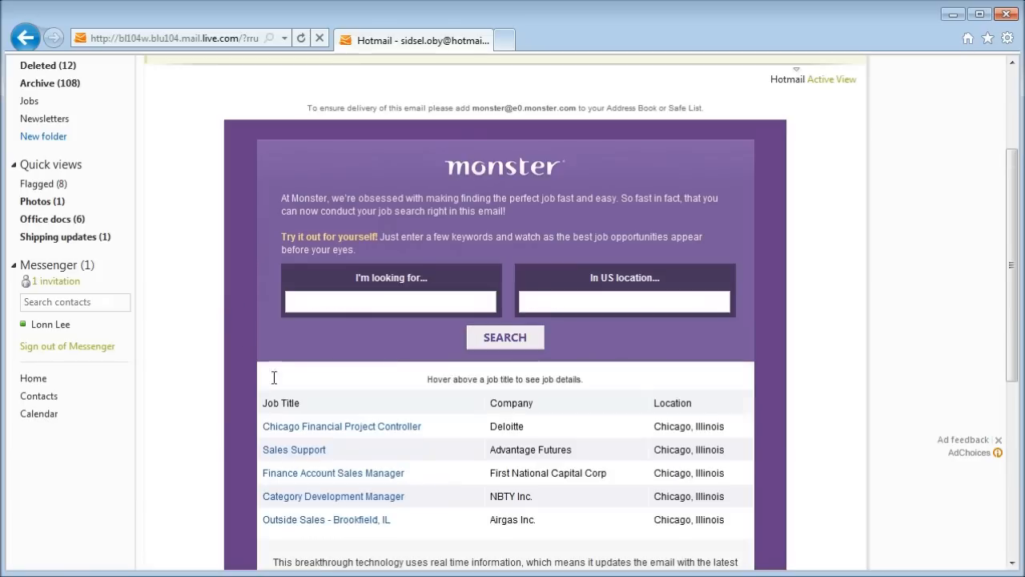
mouse_move(342, 426)
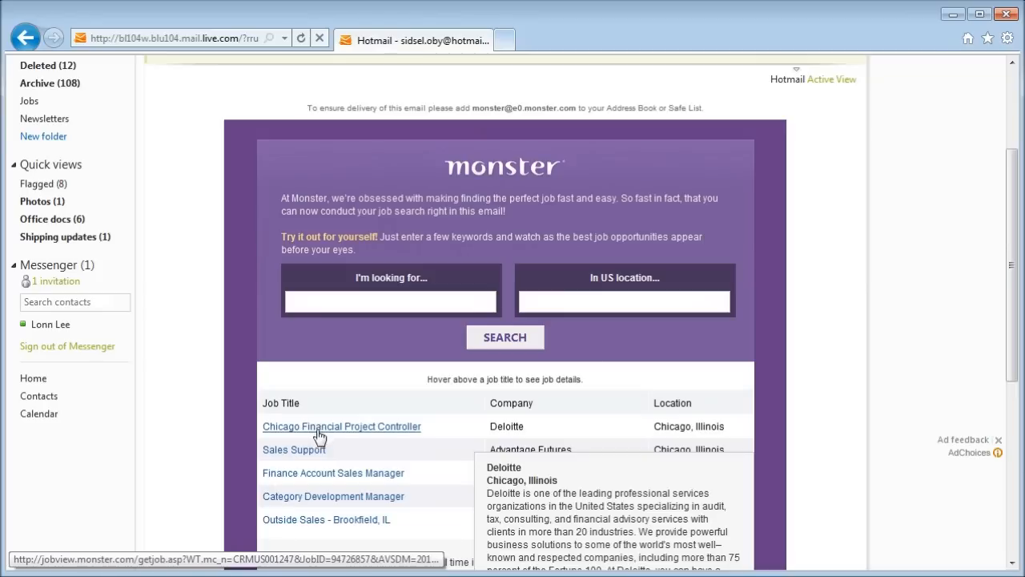
mouse_move(340, 477)
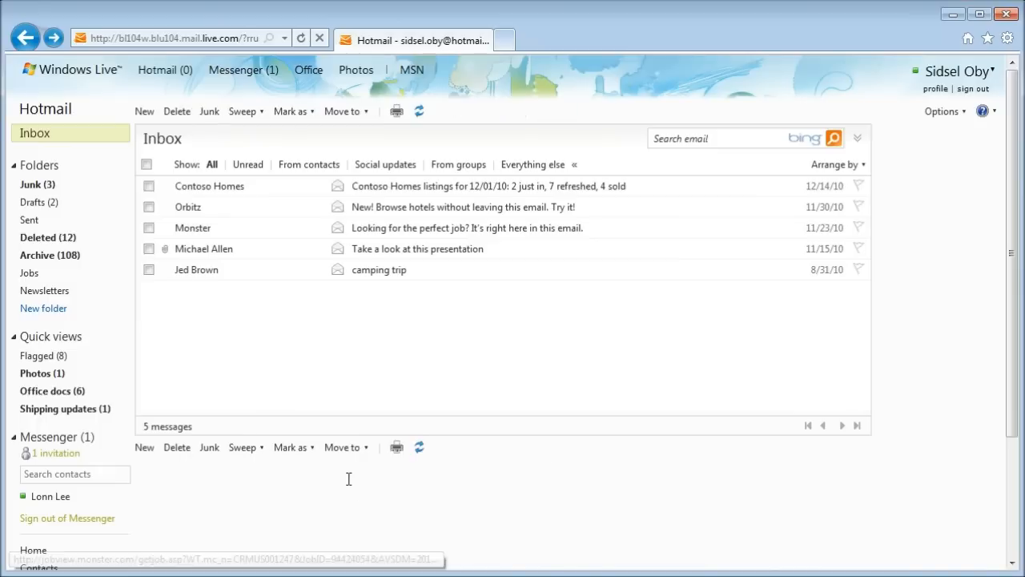
mouse_move(198, 334)
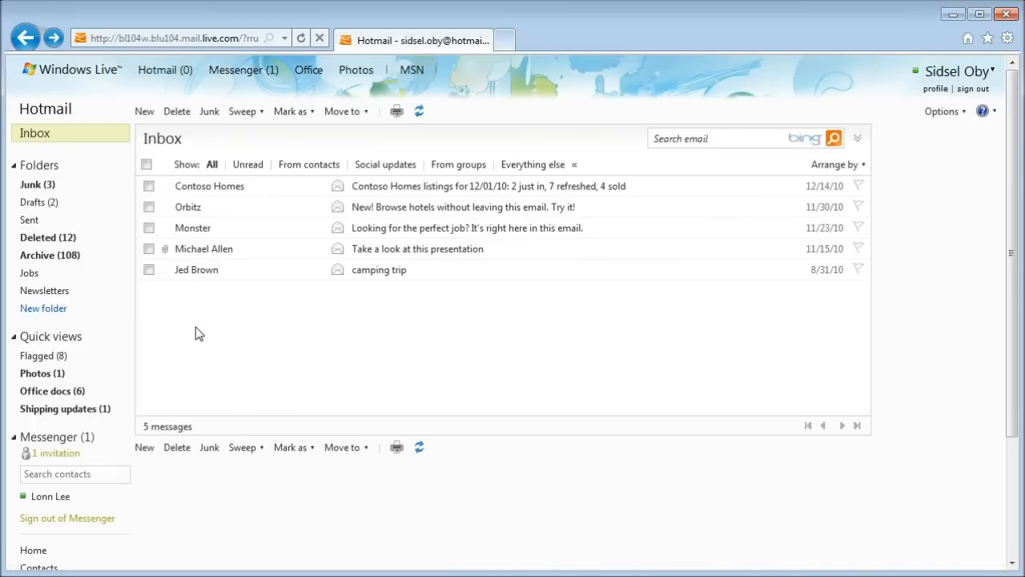
mouse_move(220, 286)
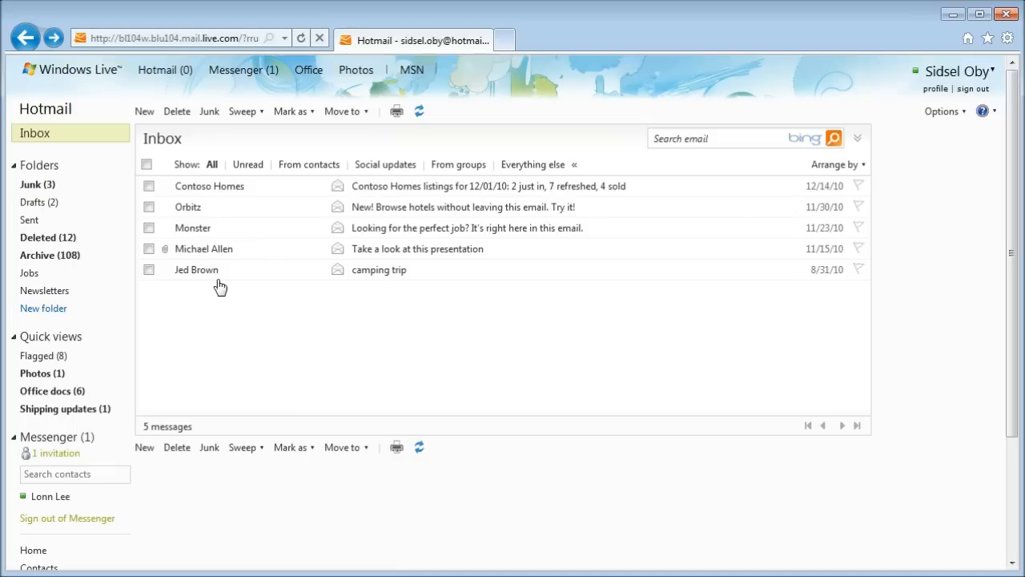
mouse_move(256, 307)
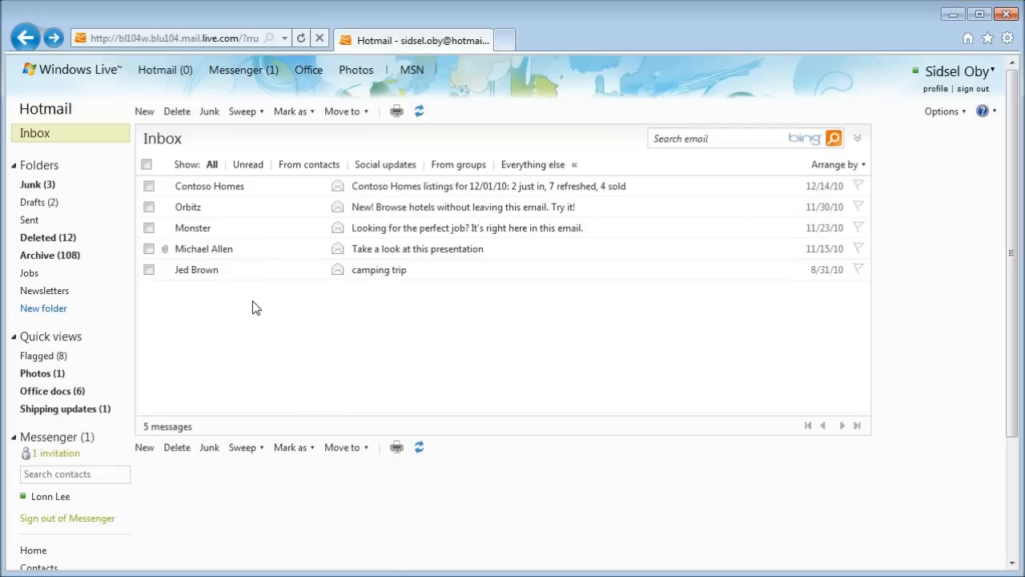